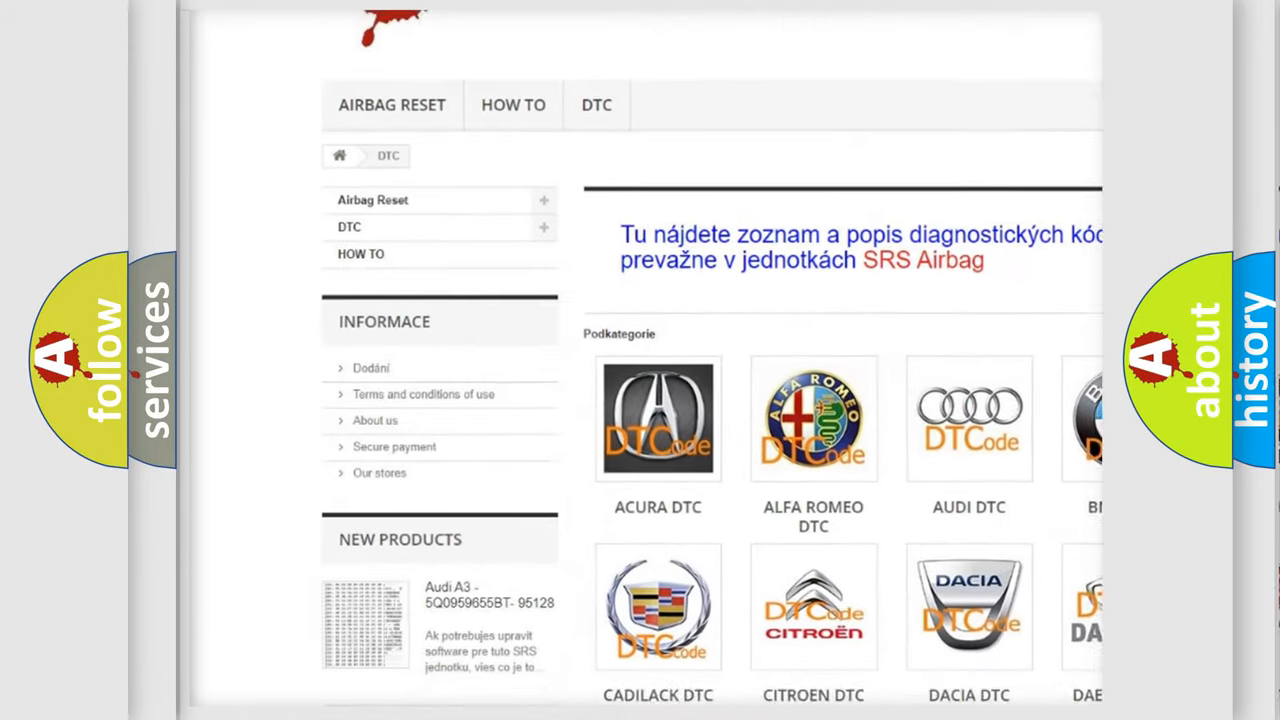
pyautogui.scroll(-3)
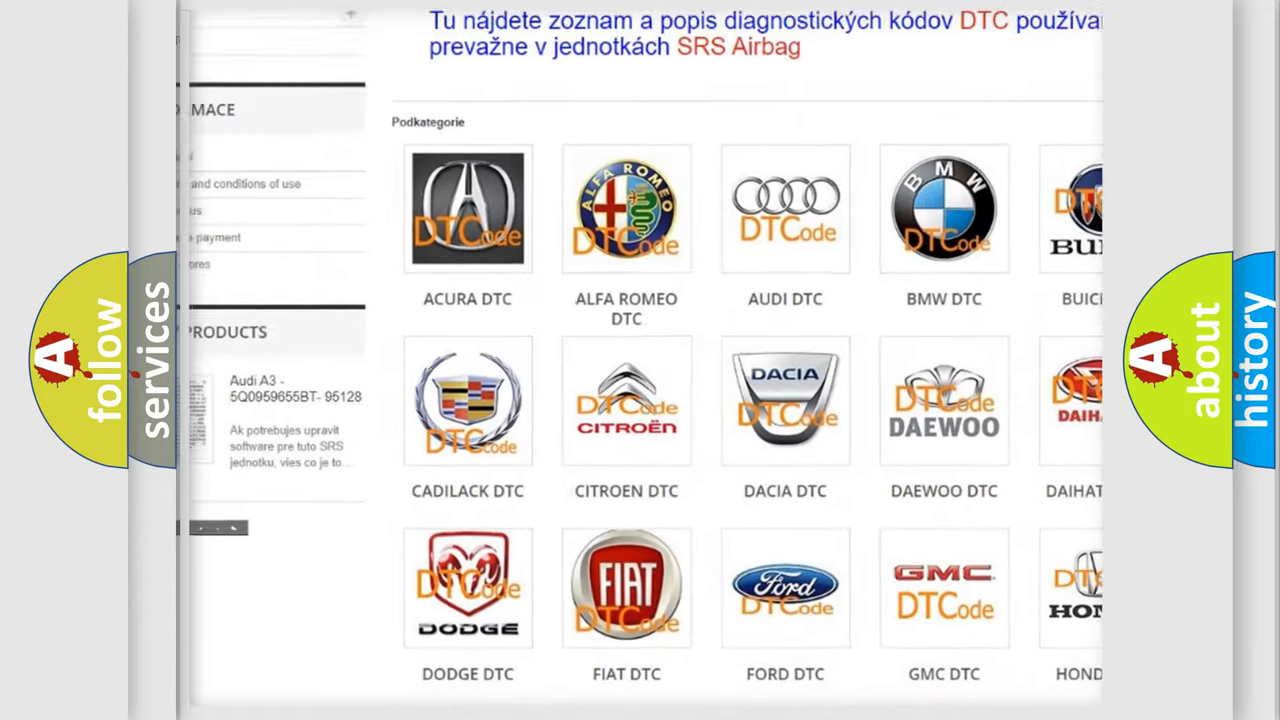